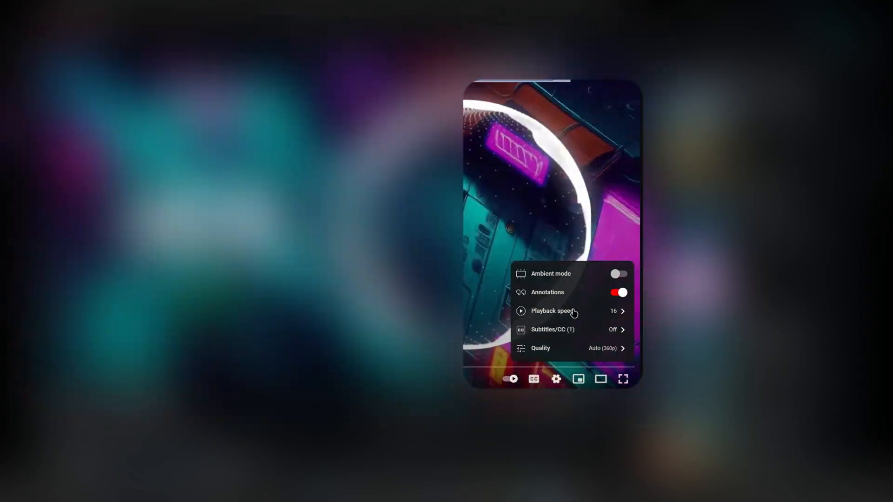
# Open the YouTube player's settings menu to show Playback speed at 16
pyautogui.click(552, 311)
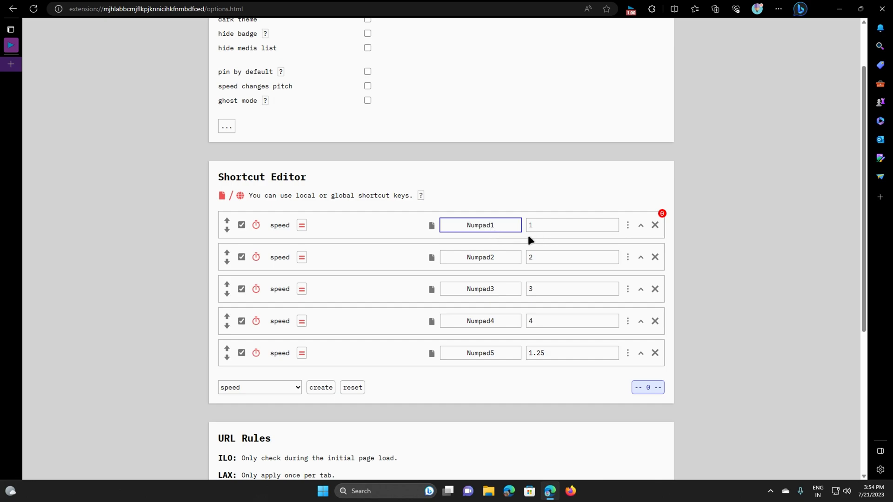
pyautogui.moveTo(555, 342)
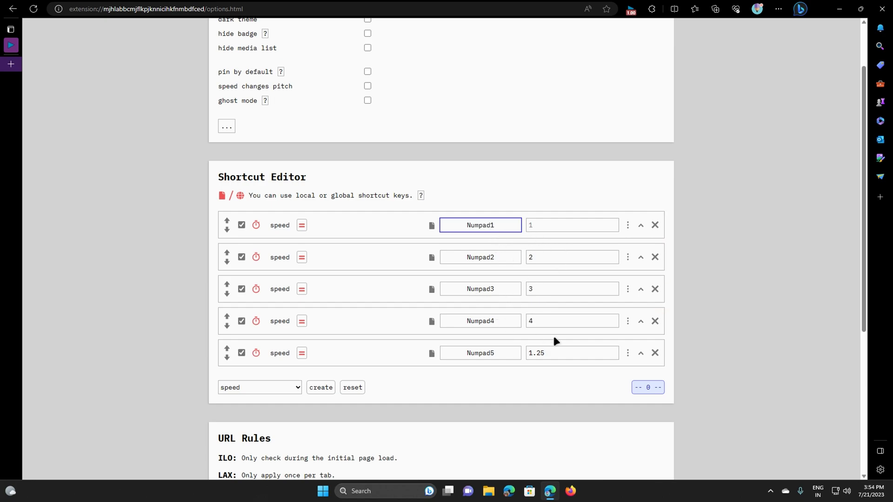
pyautogui.moveTo(586, 395)
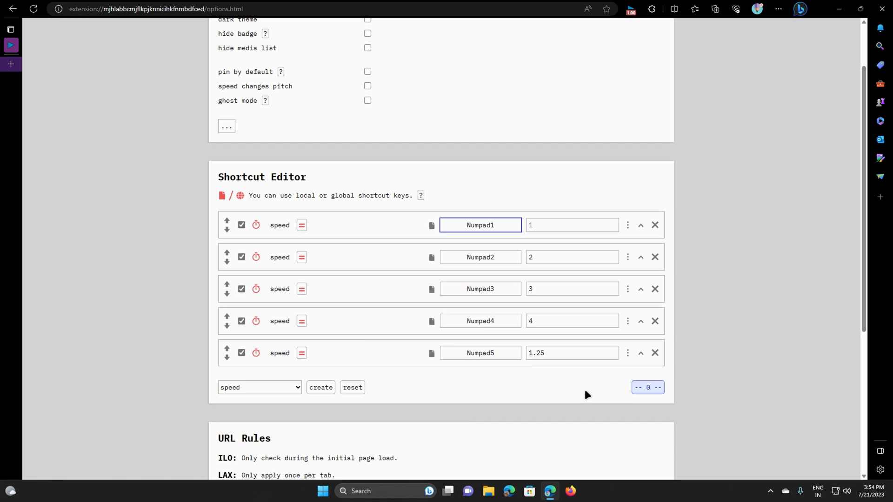
pyautogui.moveTo(636, 22)
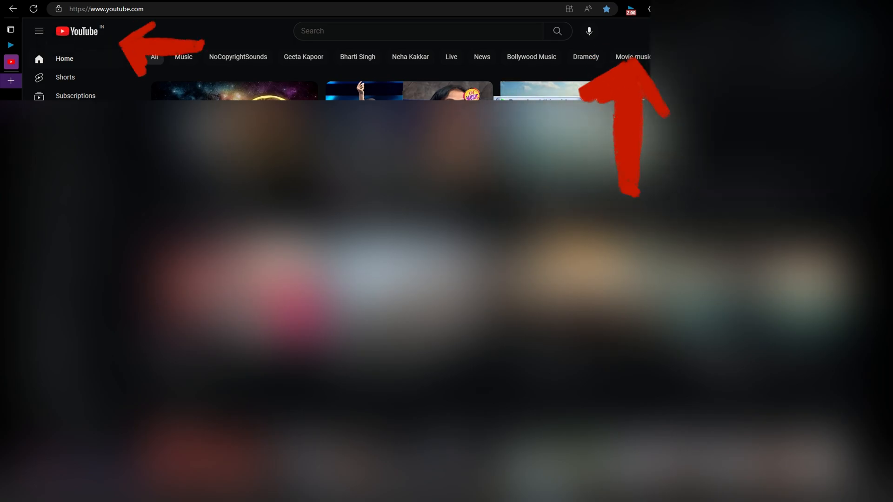
# Test the numpad speed shortcuts 0, 1 and 2, leaving YouTube at 2.00 speed
pyautogui.write('012')
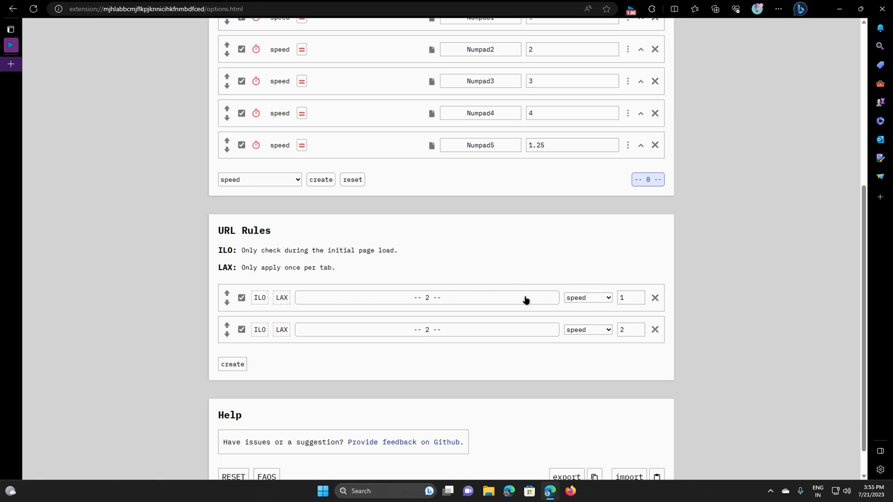
# Point out the speed fields of the two URL rules, set to 1 and 2
pyautogui.click(426, 297)
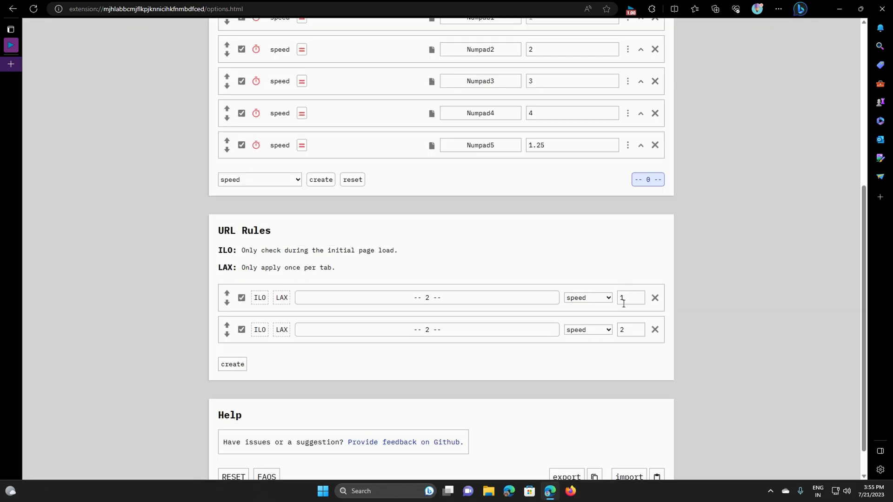
pyautogui.moveTo(515, 339)
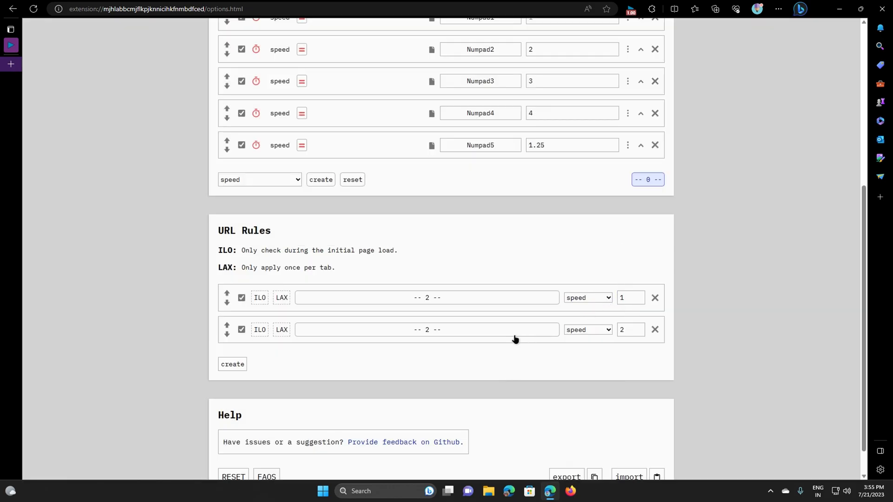
pyautogui.click(426, 329)
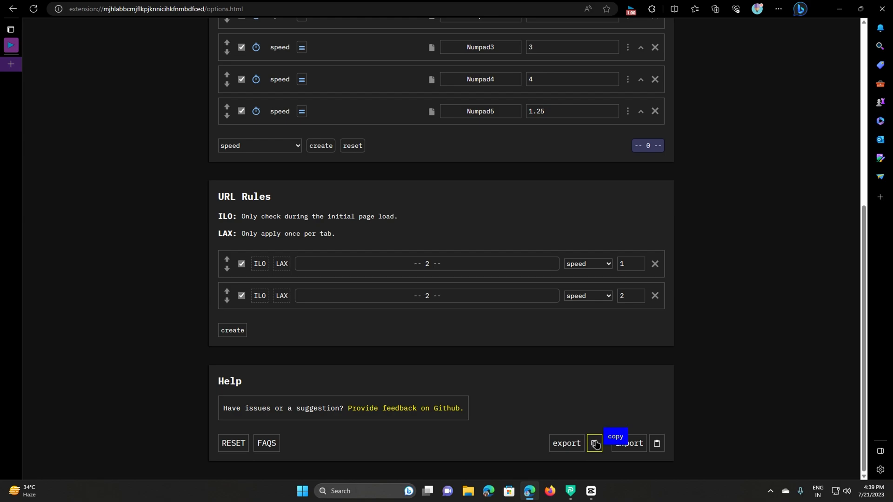
# Export Global Speed settings to JSON, then import from the clipboard, allowing clipboard access
pyautogui.click(565, 443)
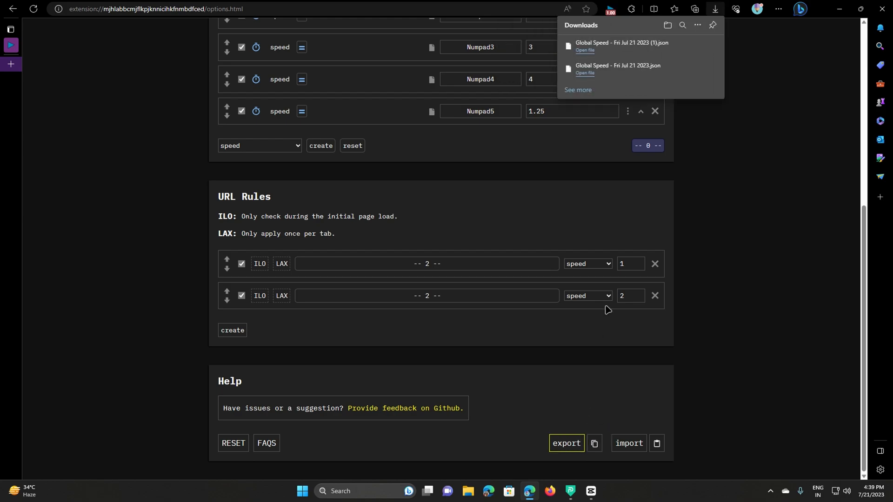
pyautogui.click(656, 446)
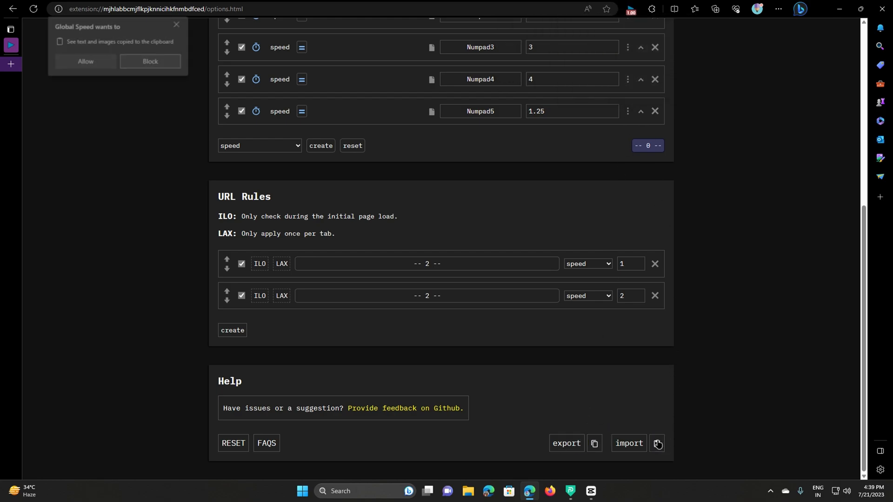
pyautogui.click(657, 444)
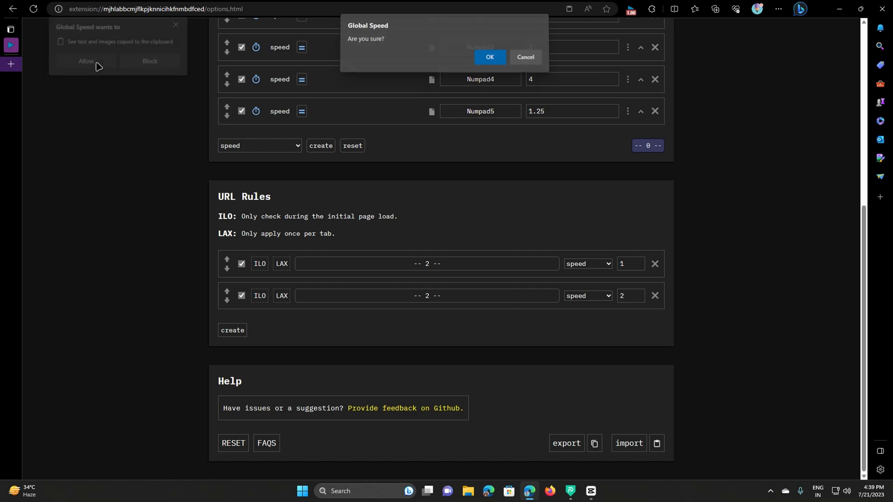